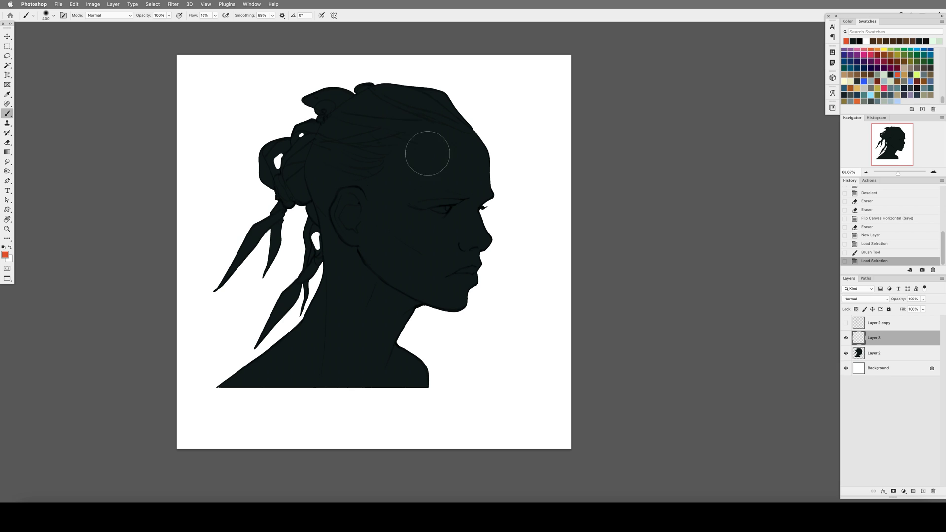
Brush warm orange skin tones over the forehead, cheek and jaw of the silhouette.
{"action": "left_click_drag", "start_coordinate": [426, 153], "coordinate": [447, 231]}
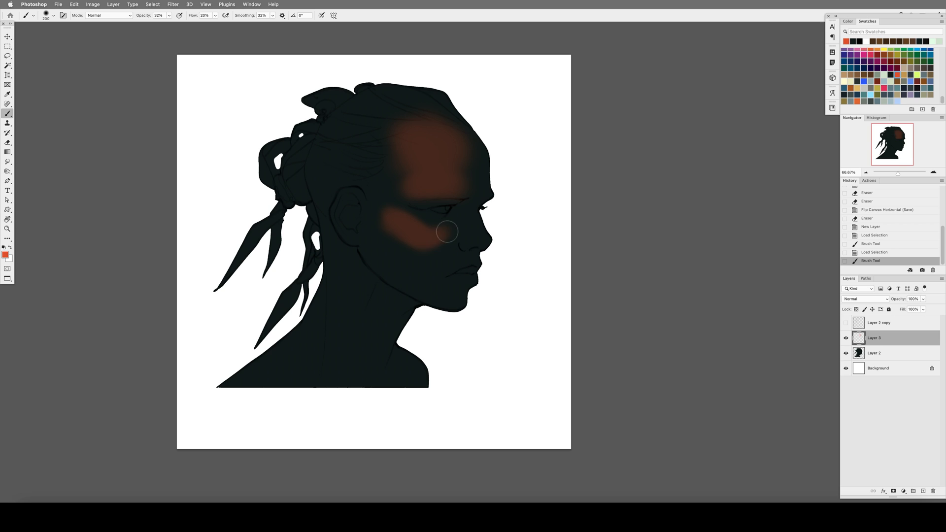
{"action": "left_click_drag", "start_coordinate": [447, 232], "coordinate": [403, 216]}
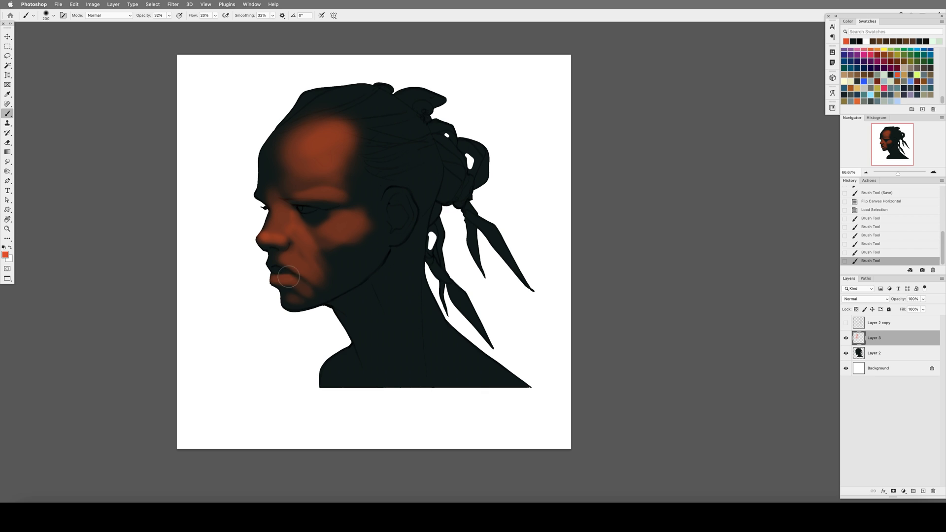
{"action": "left_click_drag", "start_coordinate": [288, 278], "coordinate": [276, 192]}
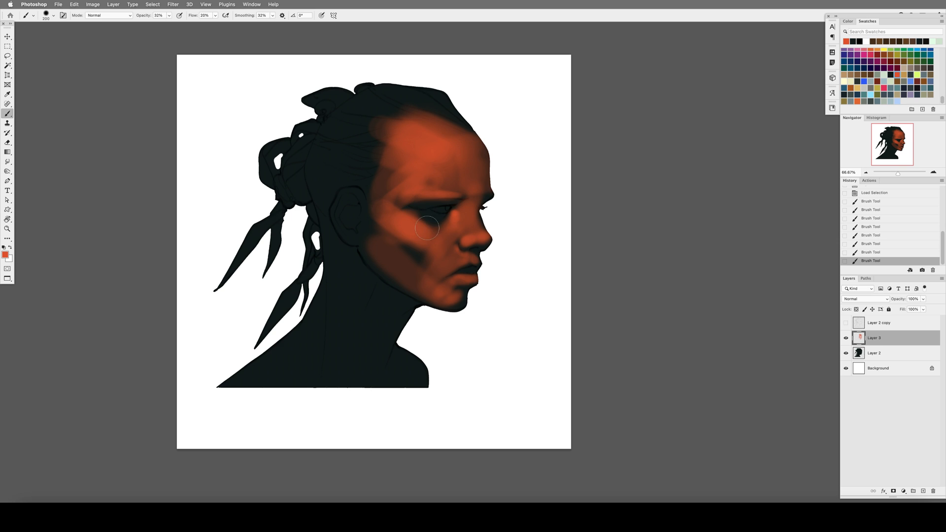
{"action": "left_click_drag", "start_coordinate": [427, 228], "coordinate": [441, 289]}
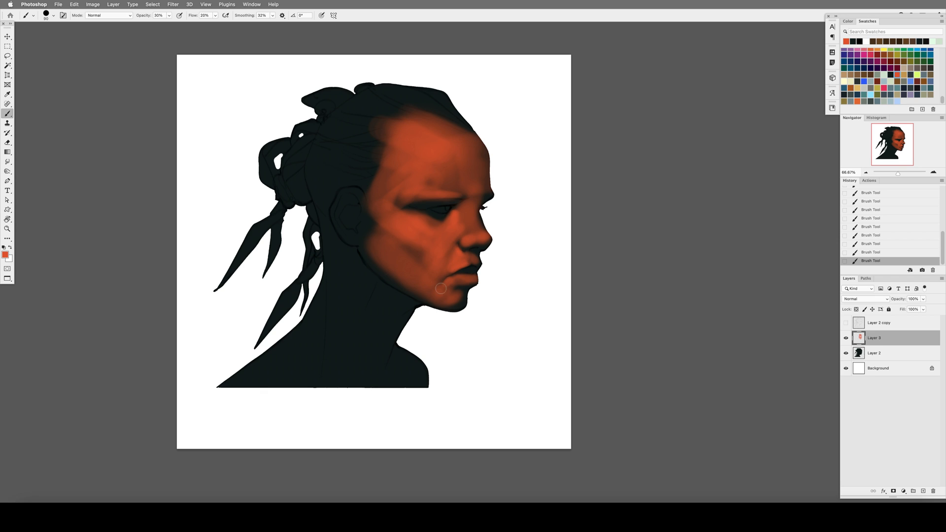
Paint skin colour and shading around the chin, jaw, ear and neck.
{"action": "left_click_drag", "start_coordinate": [440, 287], "coordinate": [423, 233]}
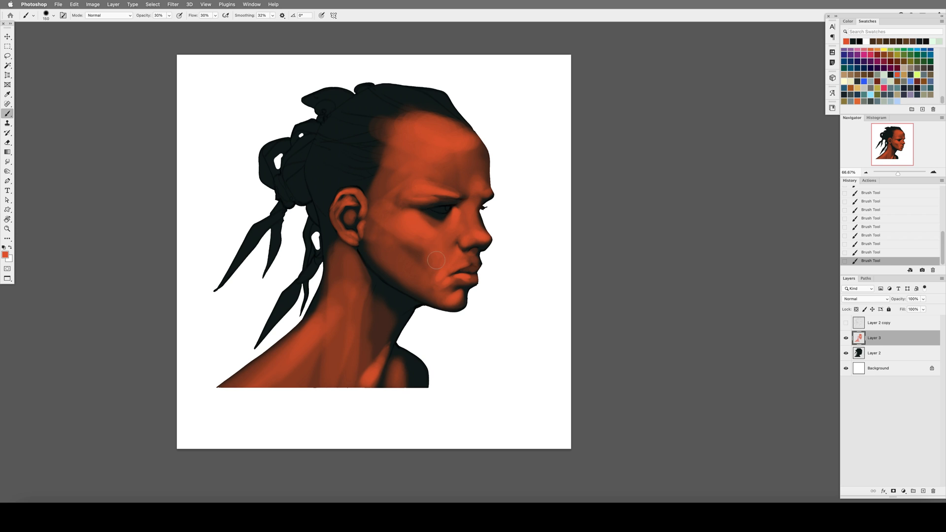
Blend the beige skin tones smoothly across the cheek with the Smudge tool.
{"action": "left_click_drag", "start_coordinate": [434, 260], "coordinate": [362, 302]}
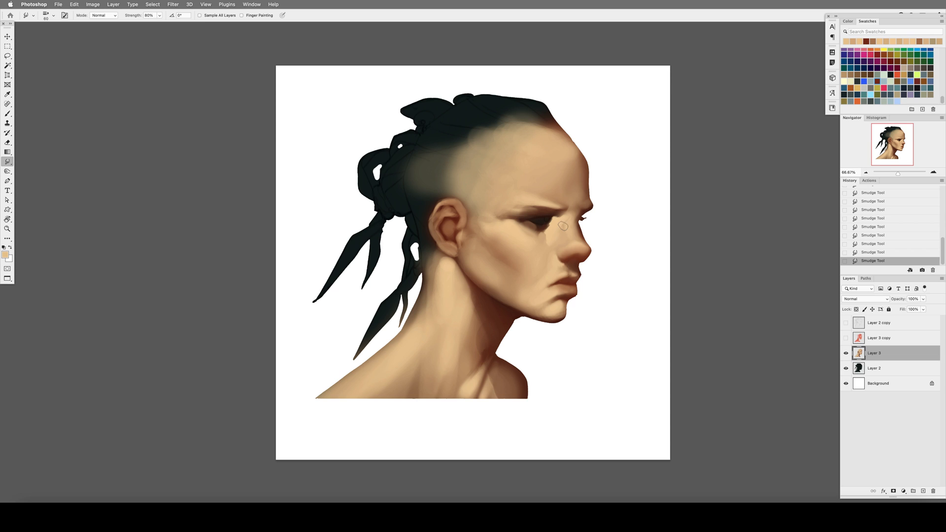
Smudge-blend the tones below the eye and soften the lip edges and mouth shading.
{"action": "left_click_drag", "start_coordinate": [564, 226], "coordinate": [534, 293]}
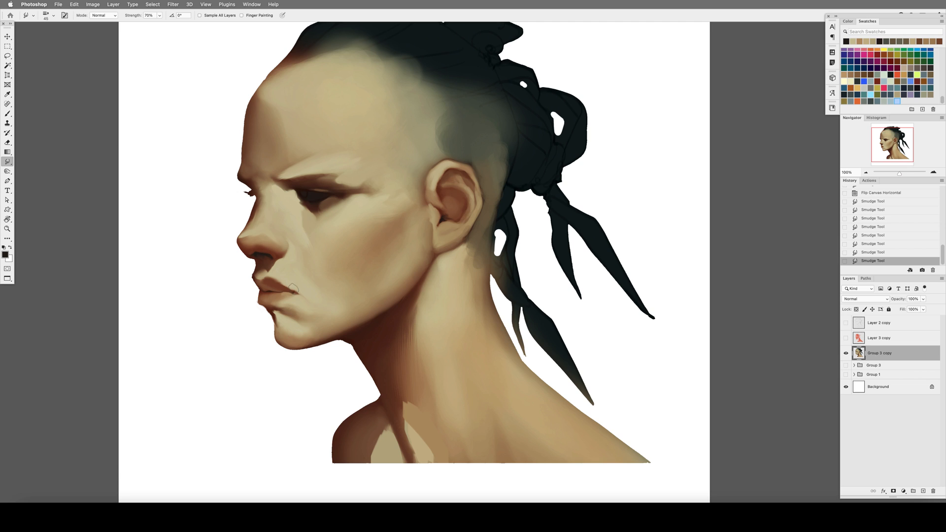
{"action": "left_click", "coordinate": [8, 114]}
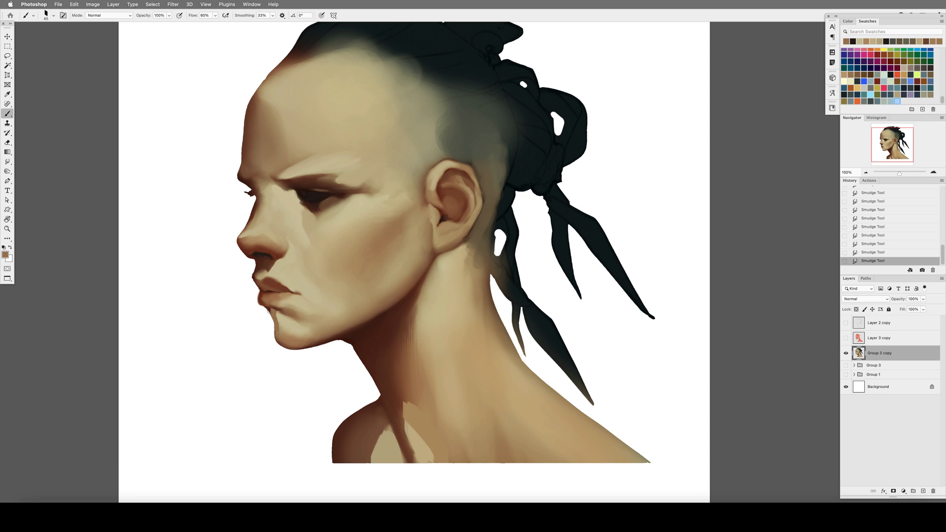
{"action": "left_click", "coordinate": [173, 4]}
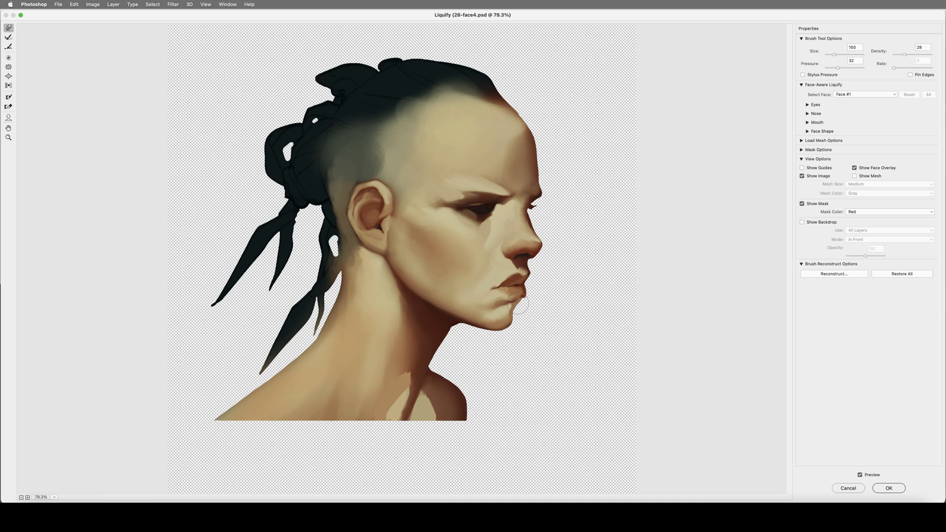
Push the lips and chin into shape with Liquify's Forward Warp tool.
{"action": "left_click", "coordinate": [888, 488]}
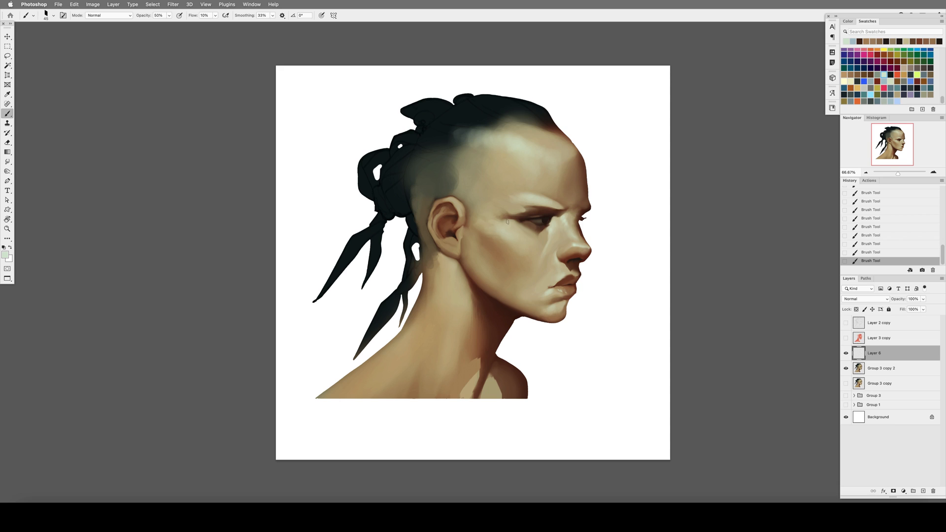
Paint the hair olive-green over the silhouette and smudge-blend the strokes.
{"action": "left_click", "coordinate": [8, 152]}
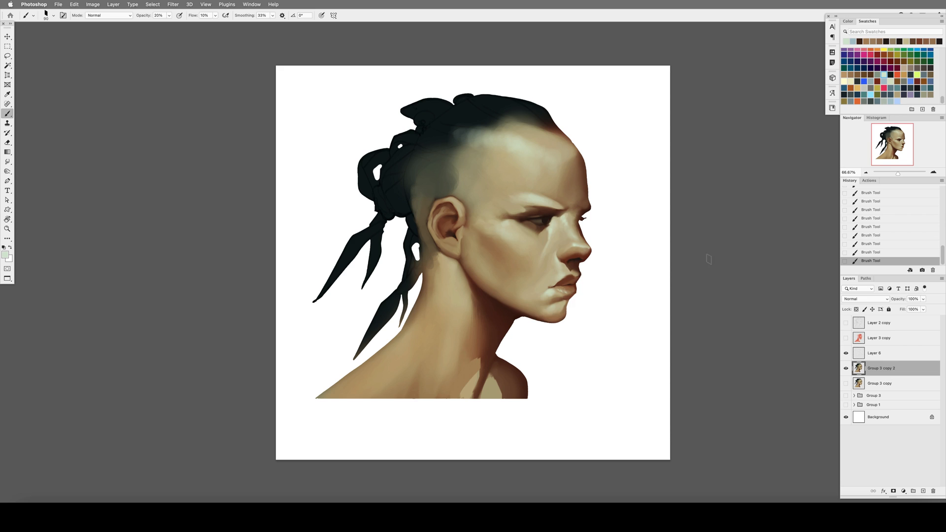
{"action": "left_click", "coordinate": [8, 161]}
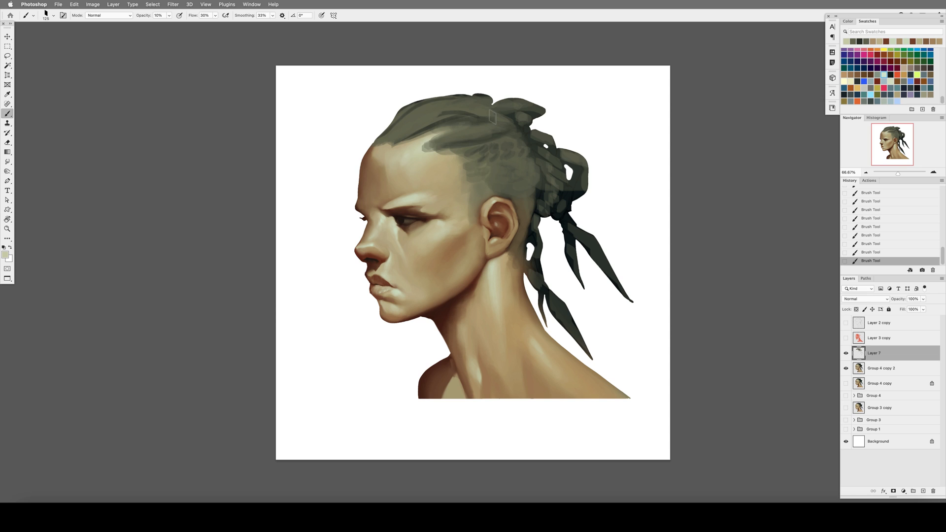
{"action": "left_click", "coordinate": [8, 161]}
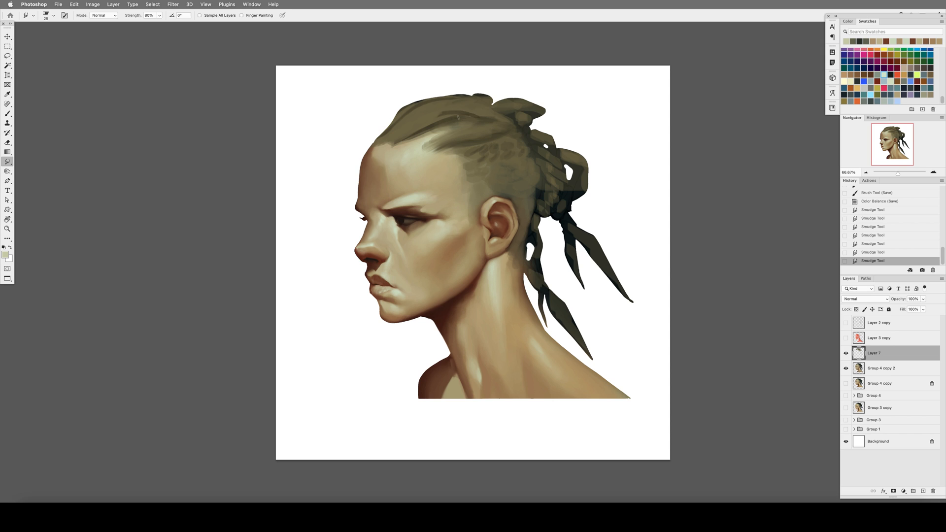